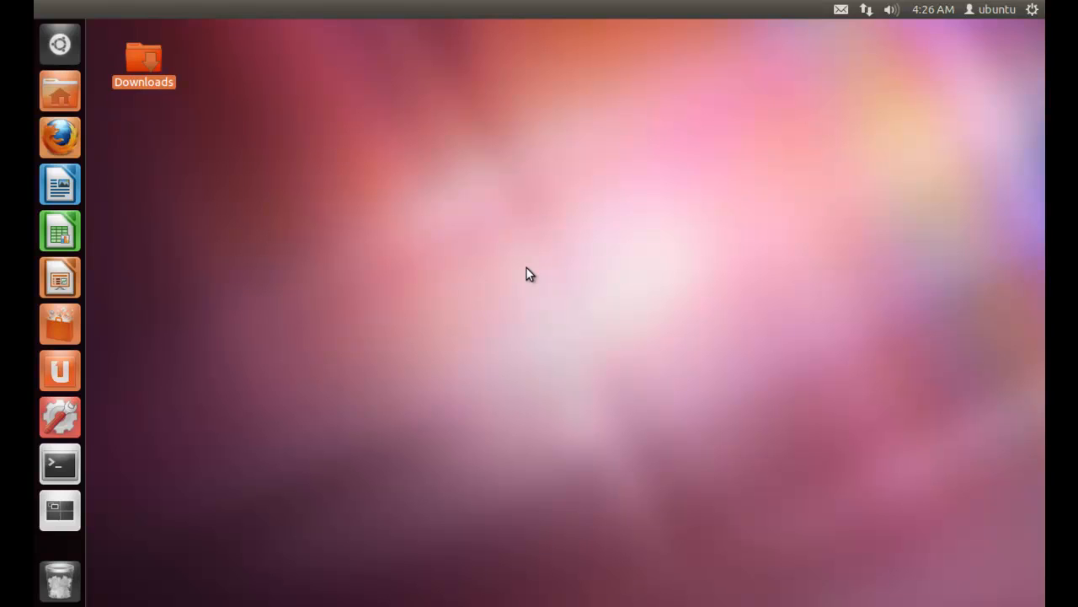
mouse_move(60, 464)
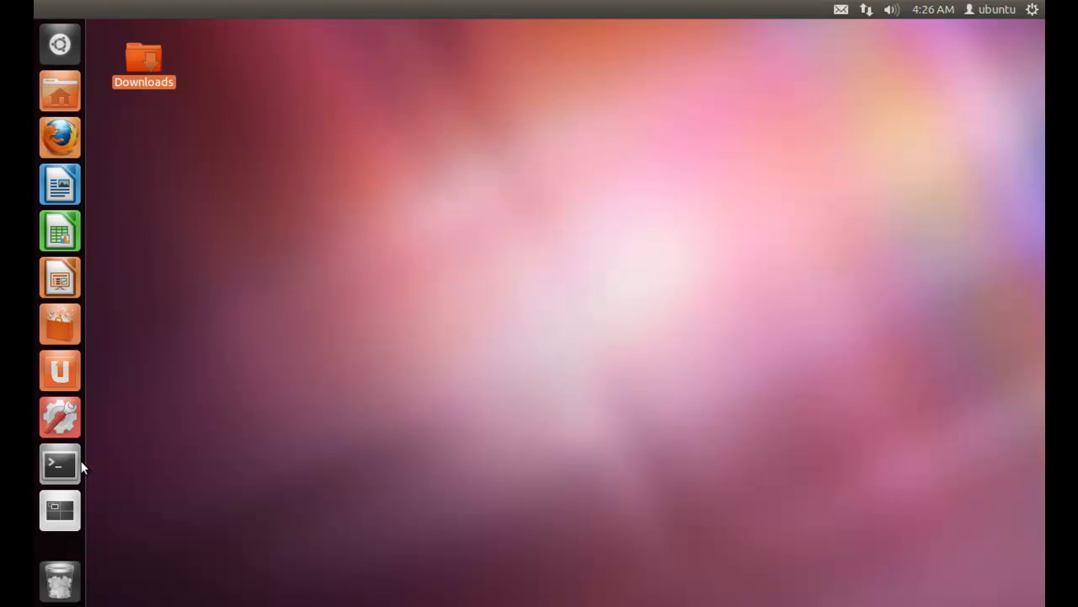
Run 'sudo apt-get install wine winetricks', confirm with y, then close the terminal.
click(59, 464)
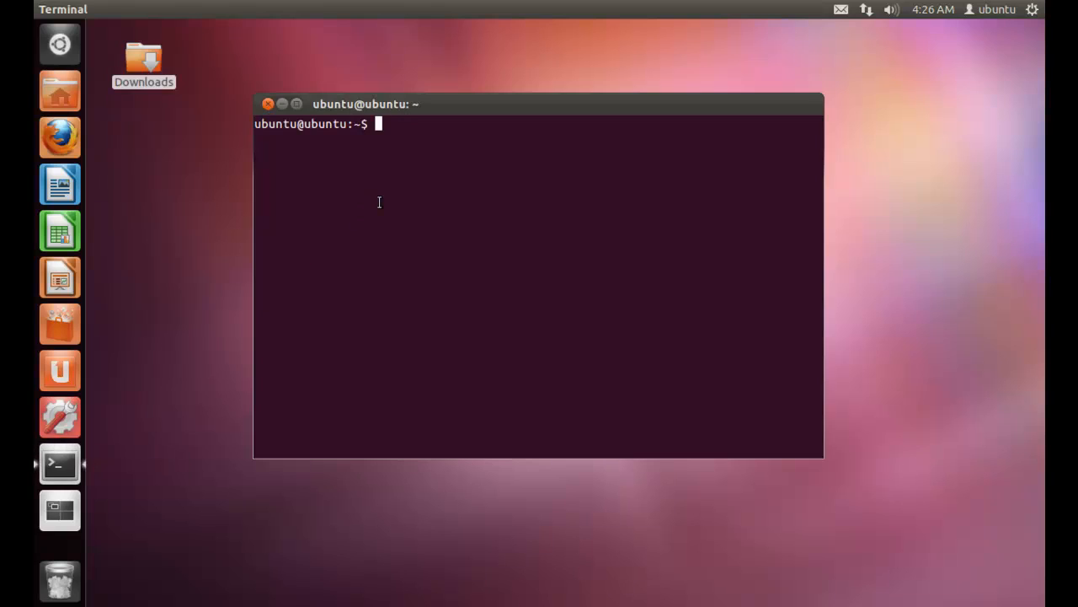
text(sudo a)
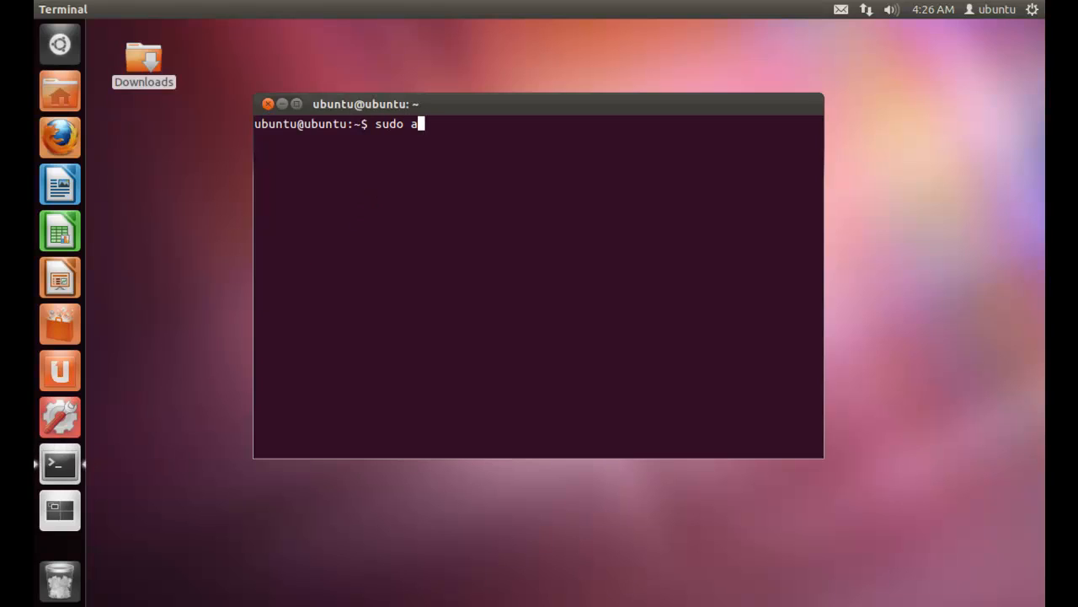
text(pt-get)
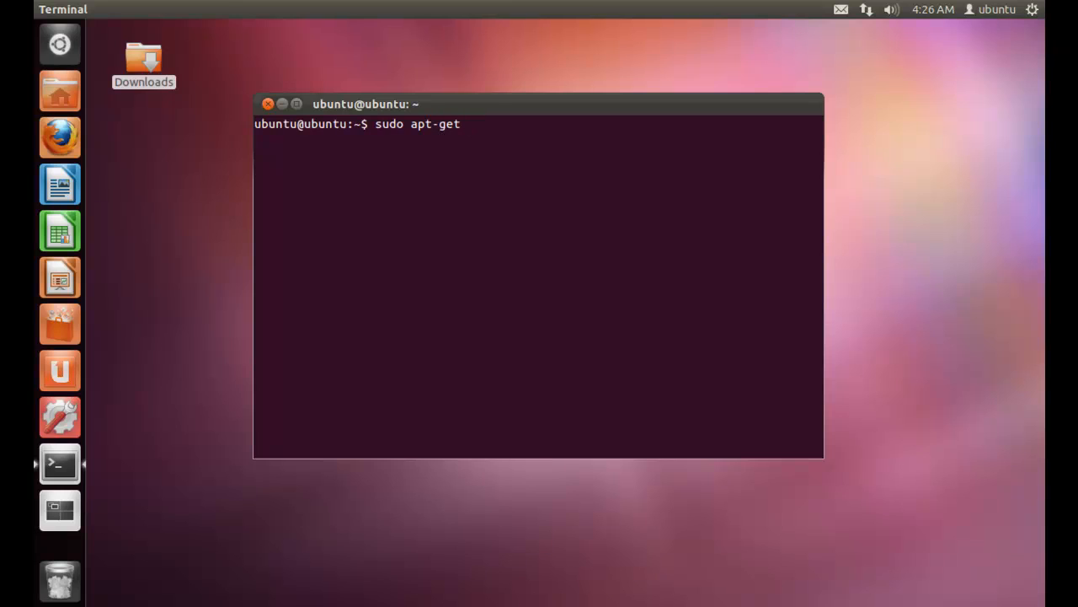
text(install wine winetr)
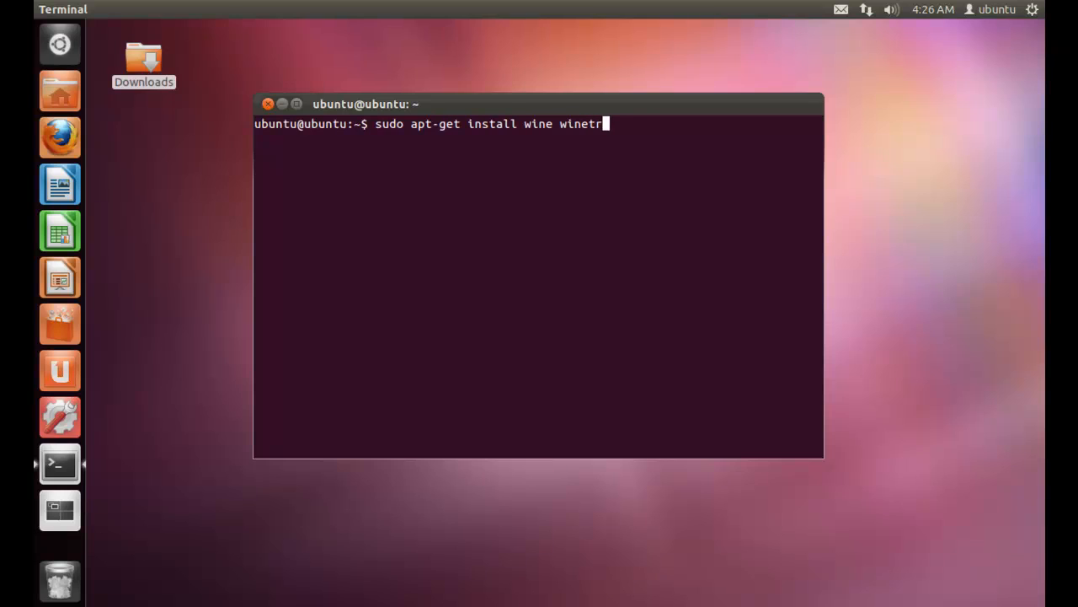
text(icks)
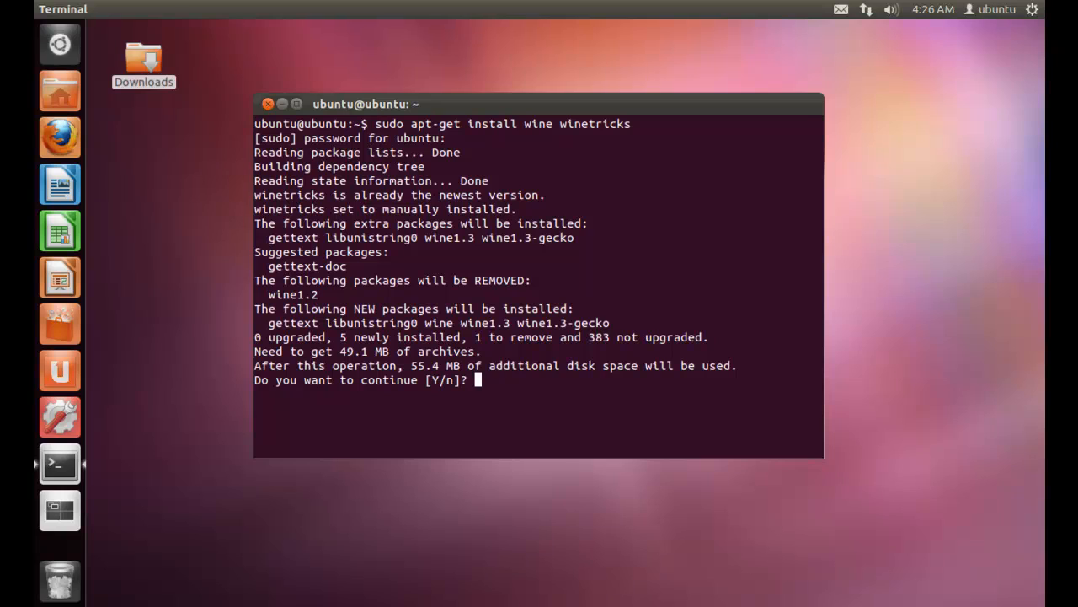
text(y)
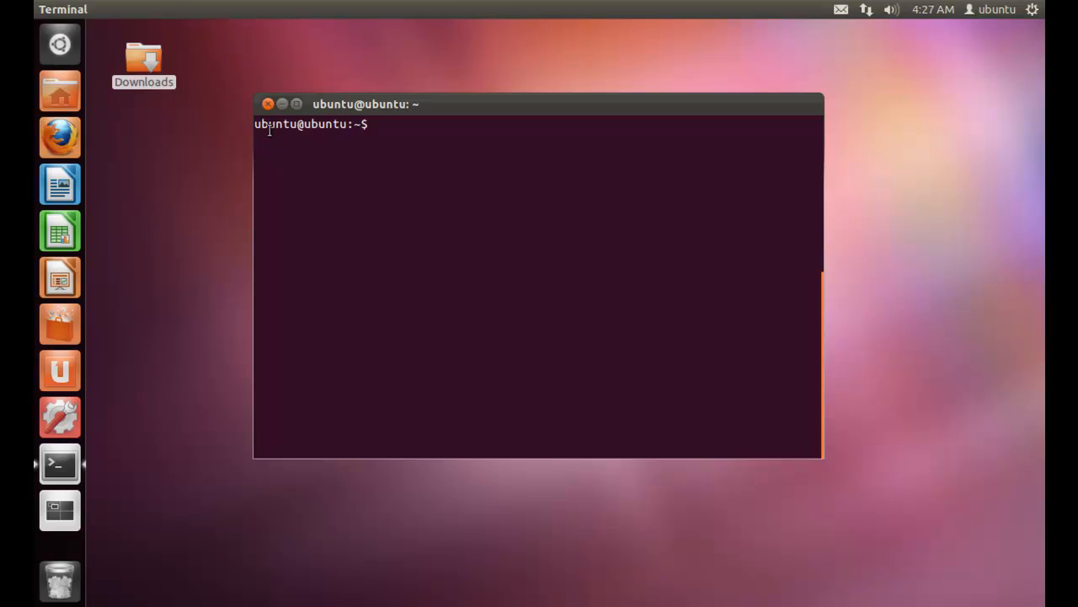
click(268, 103)
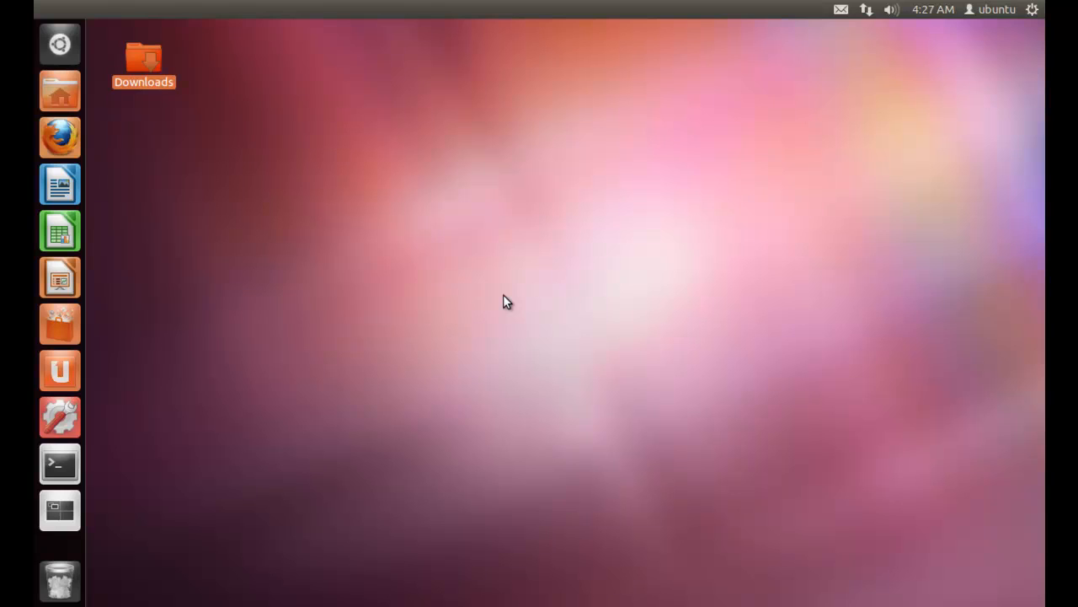
mouse_move(161, 93)
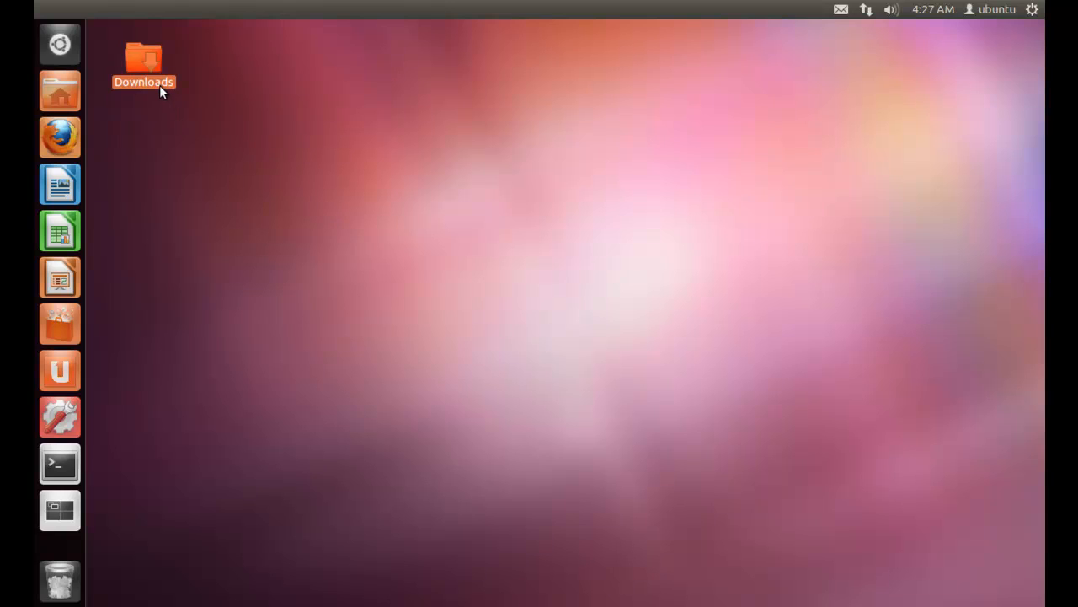
In Downloads, mark PowerISO5.exe 'Allow executing file as program' via its Permissions properties.
double_click(143, 63)
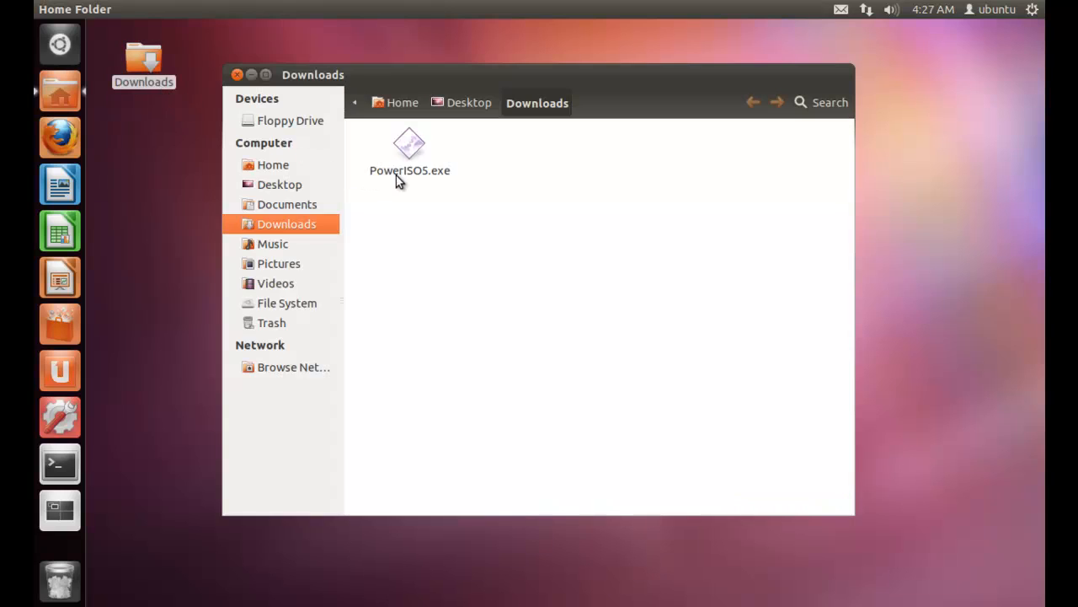
click(409, 156)
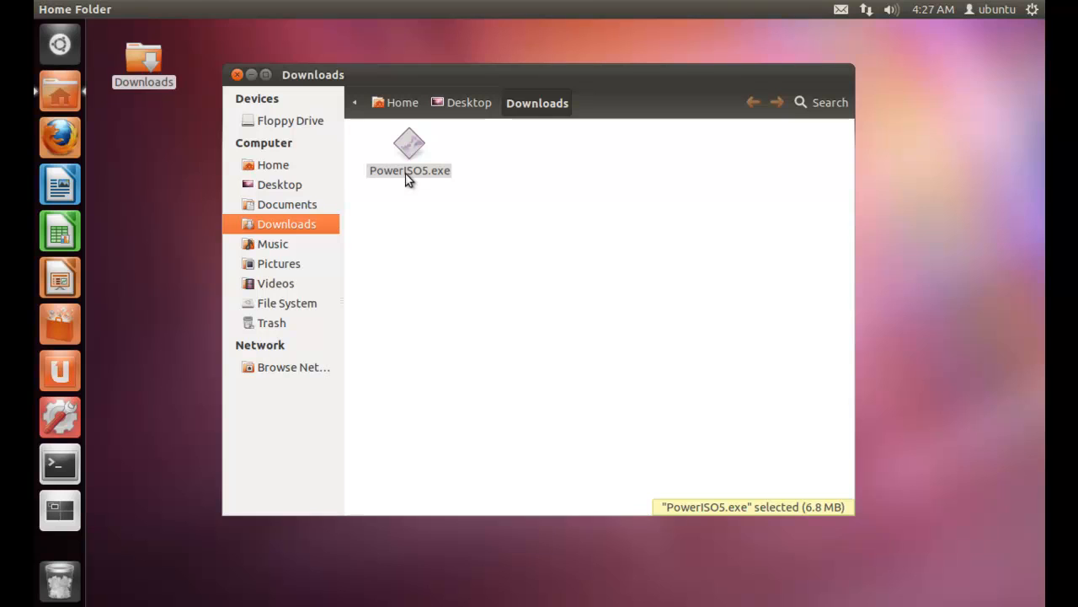
right_click(410, 156)
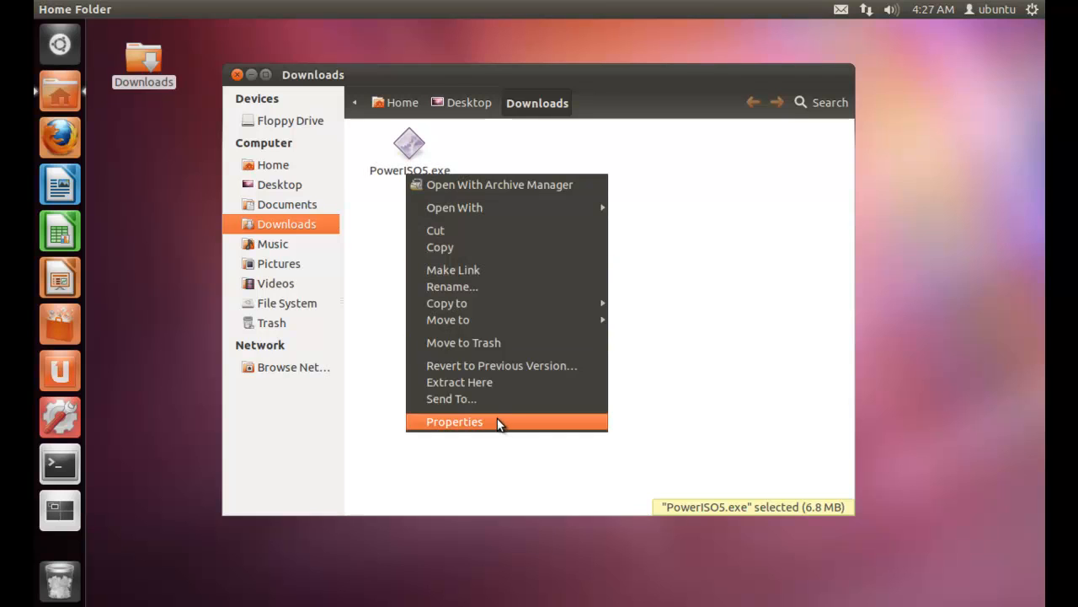
click(454, 422)
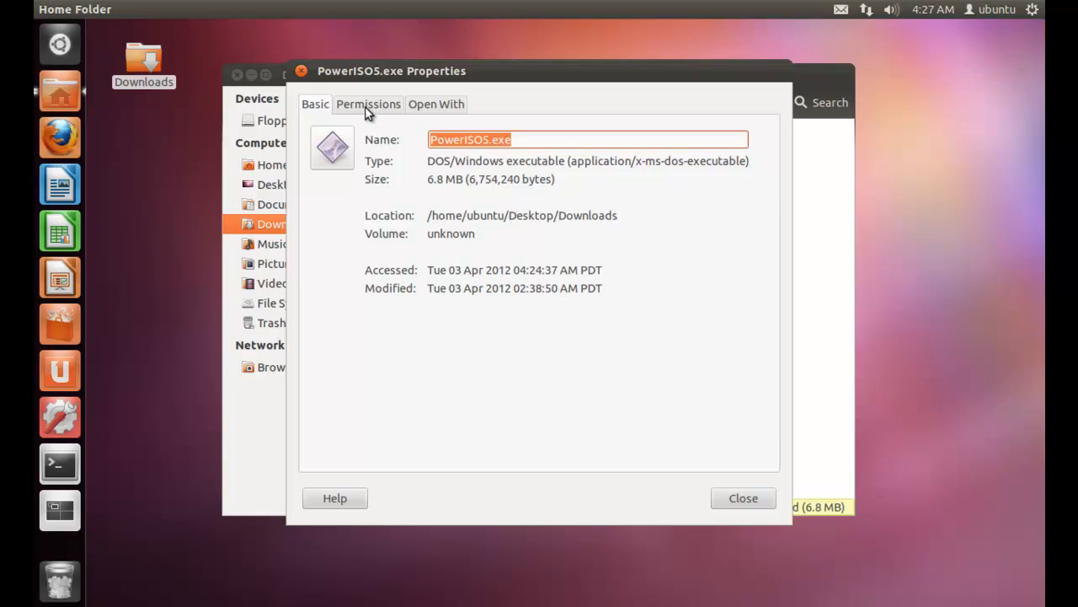
click(368, 103)
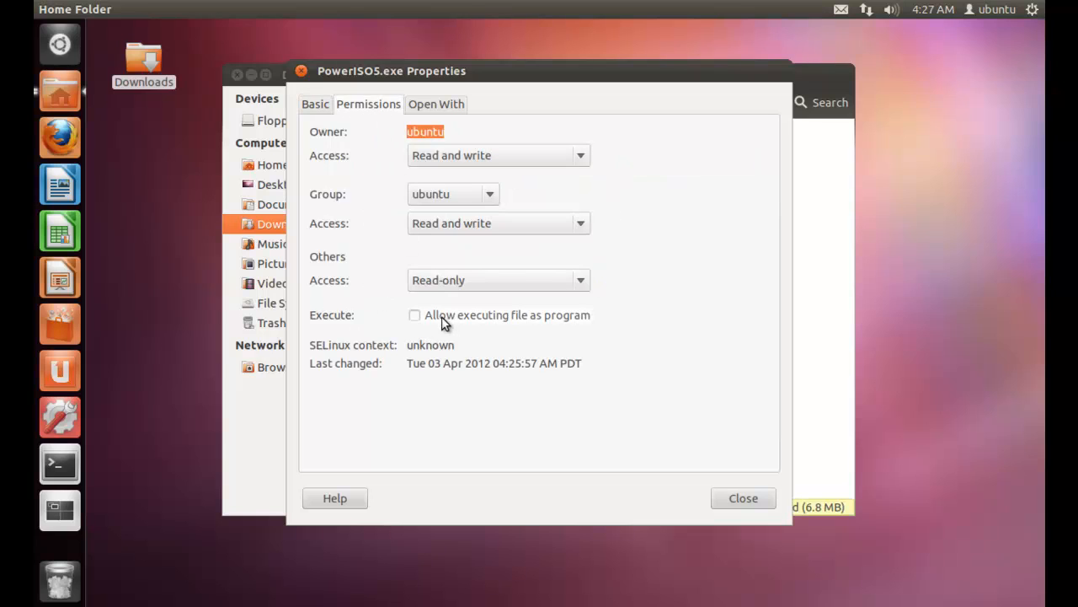
click(414, 314)
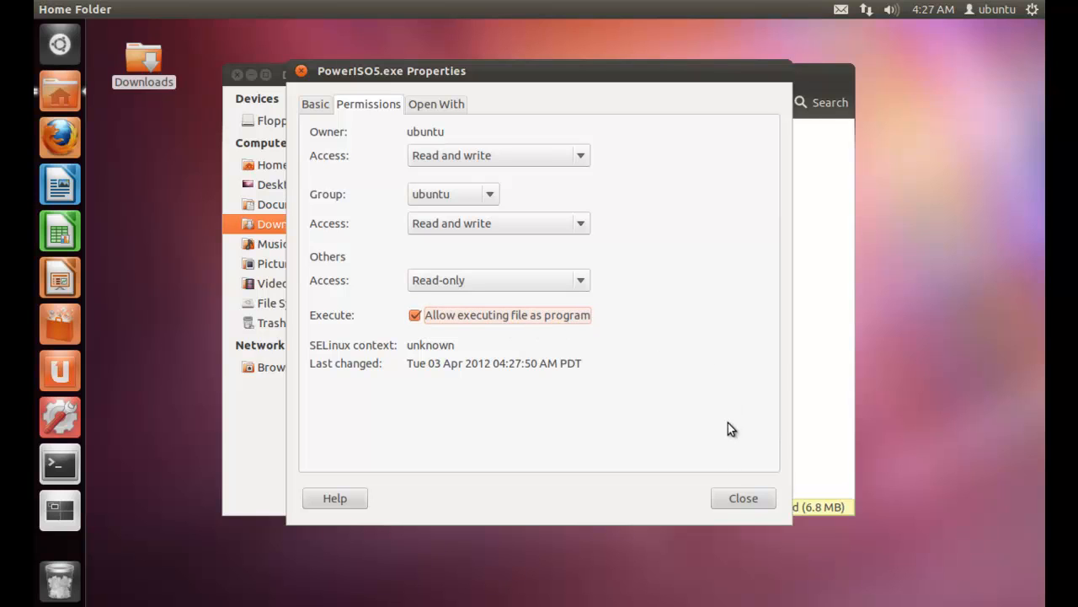
click(742, 497)
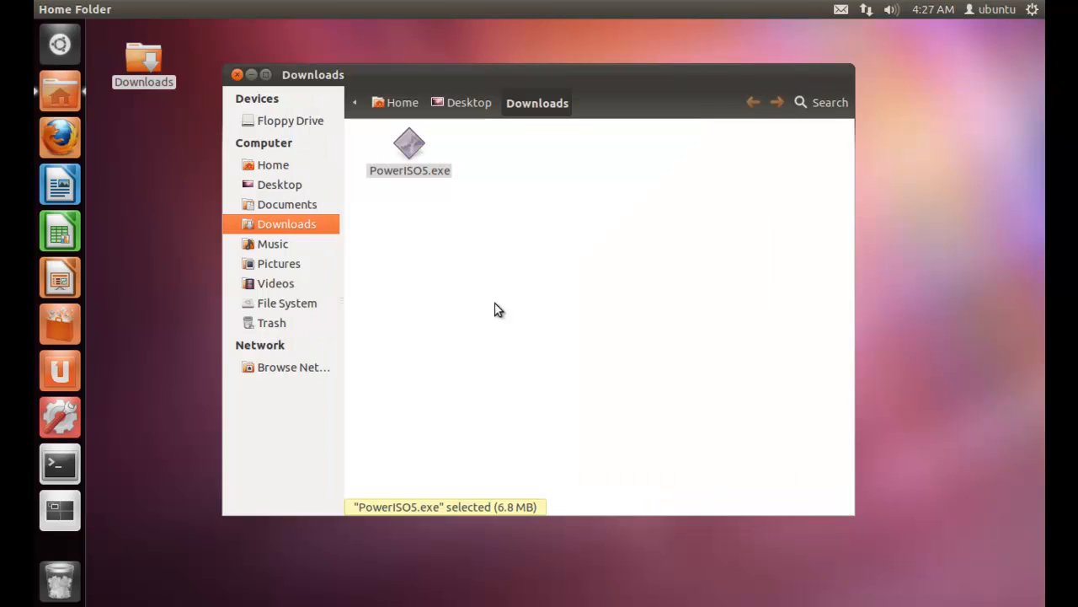
Launch the PowerISO5.exe installer, accept the license and skip past the AVG toolbar offer.
right_click(410, 143)
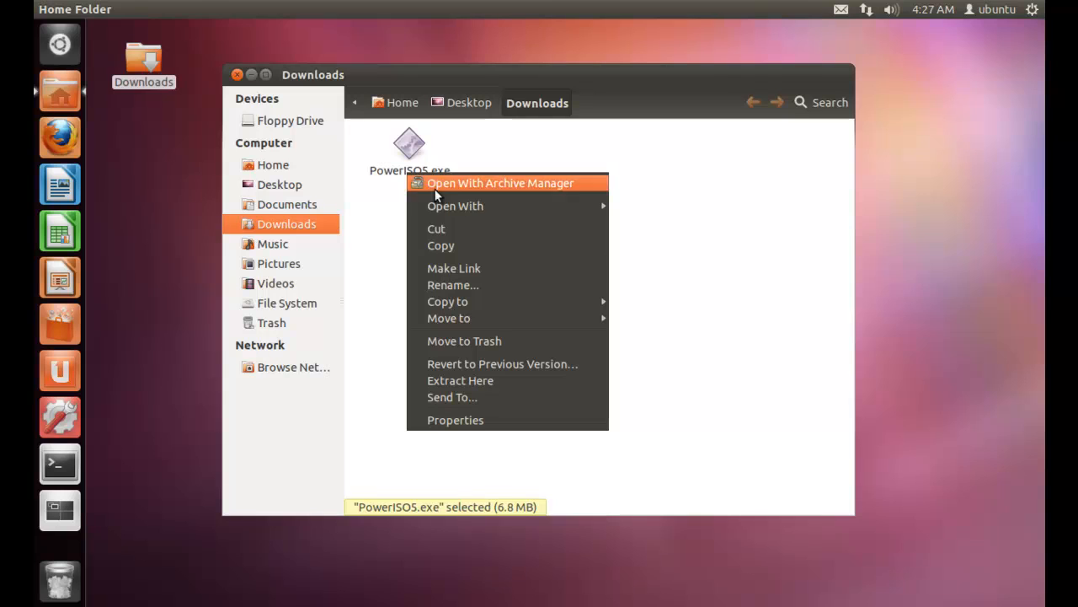
click(721, 245)
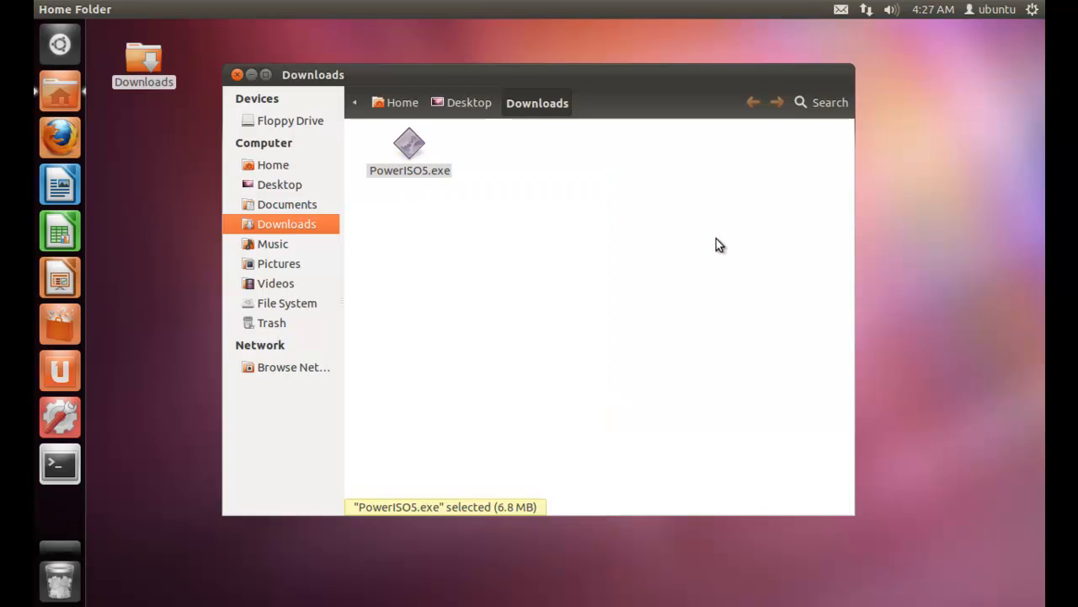
double_click(409, 143)
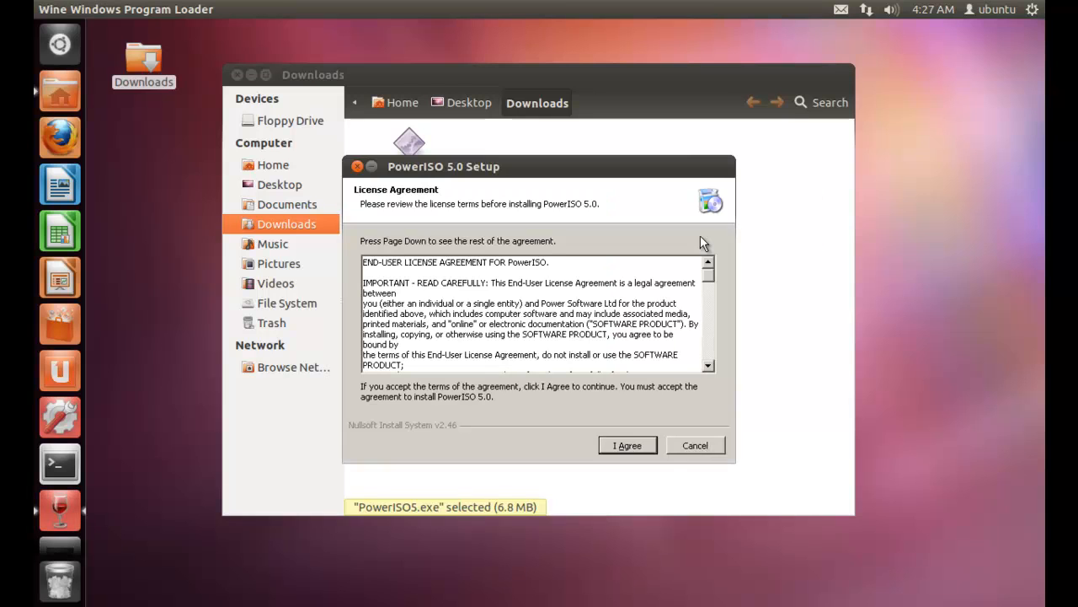
click(628, 444)
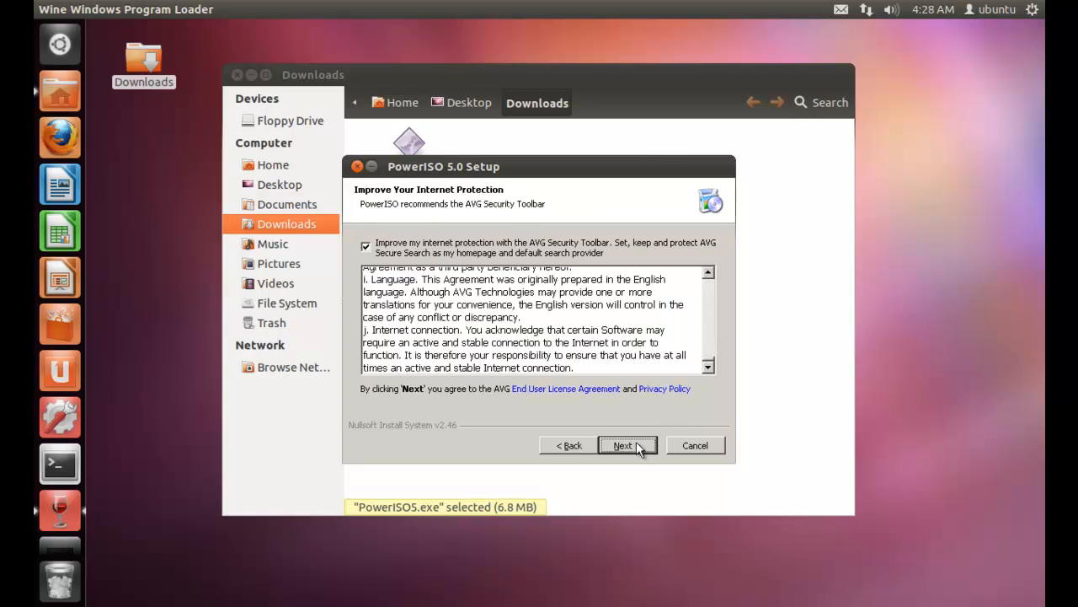
click(623, 445)
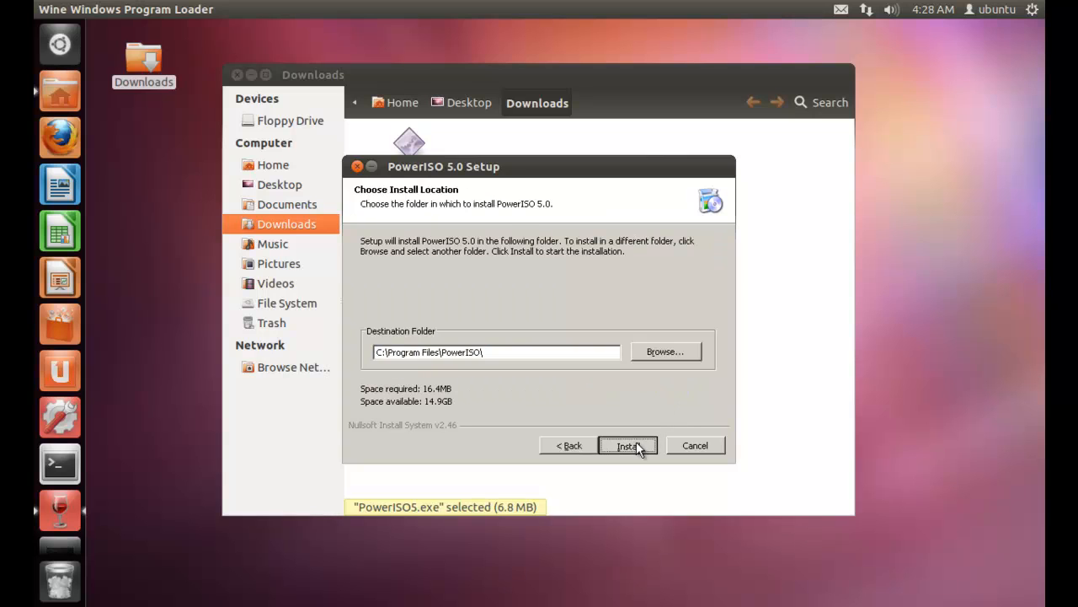
Install PowerISO 5.0 to the default folder with details shown, then finish the wizard.
click(627, 444)
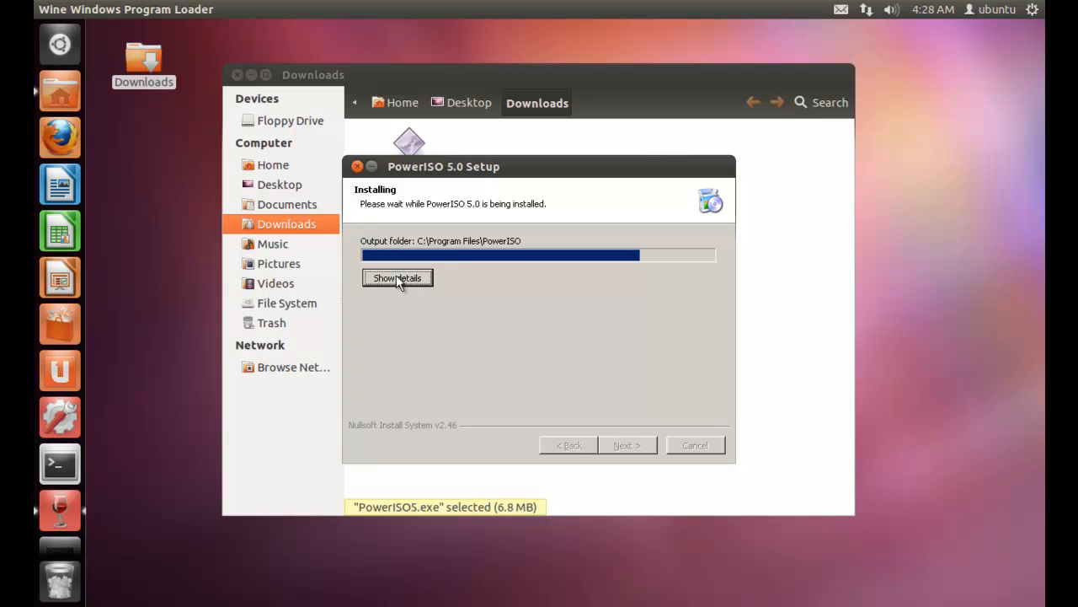
click(397, 278)
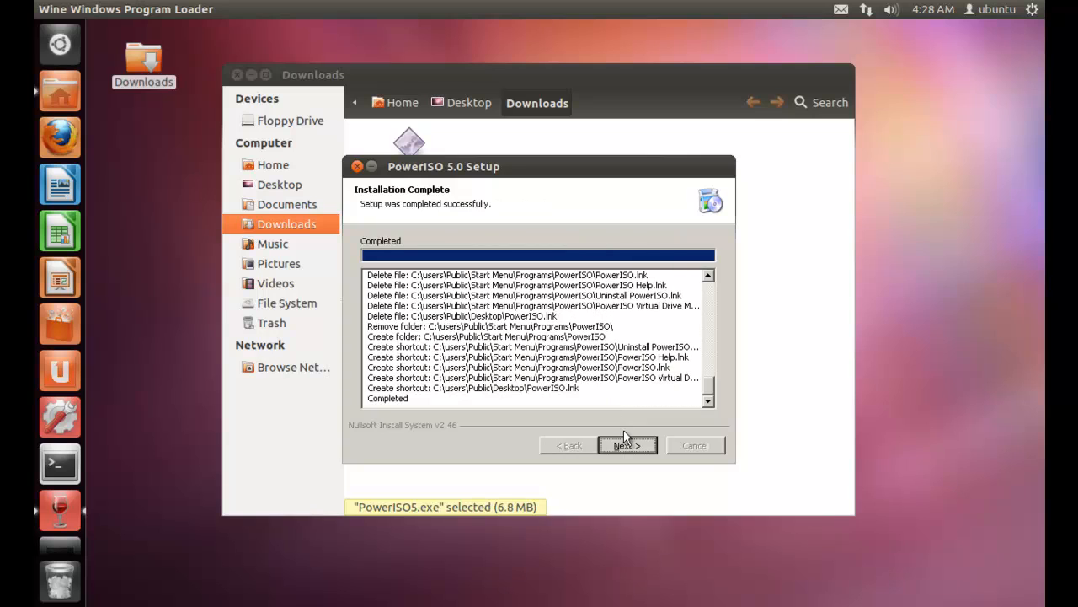
click(627, 445)
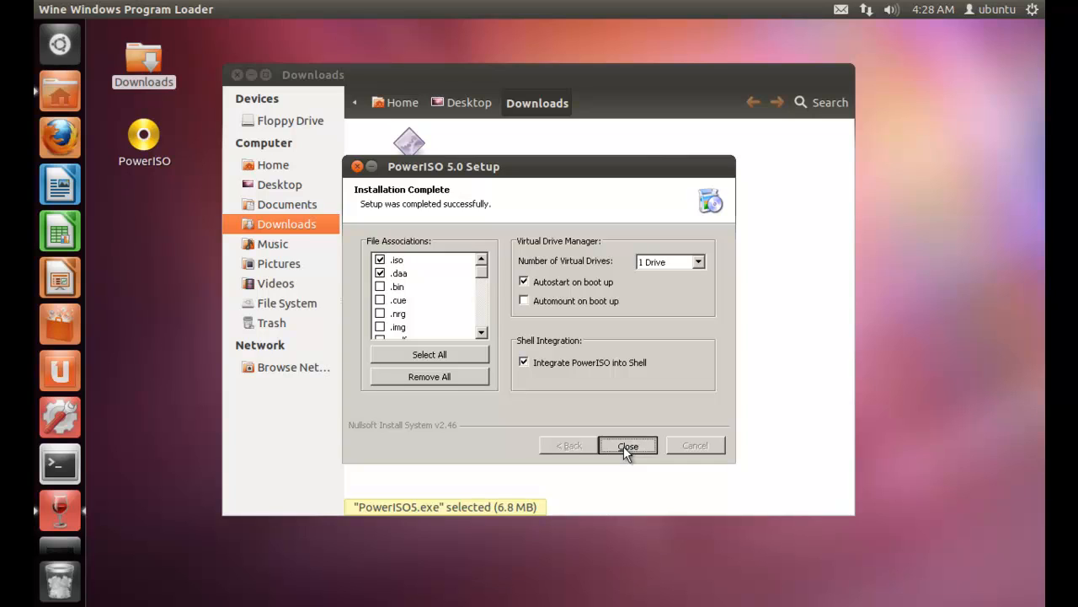
click(628, 445)
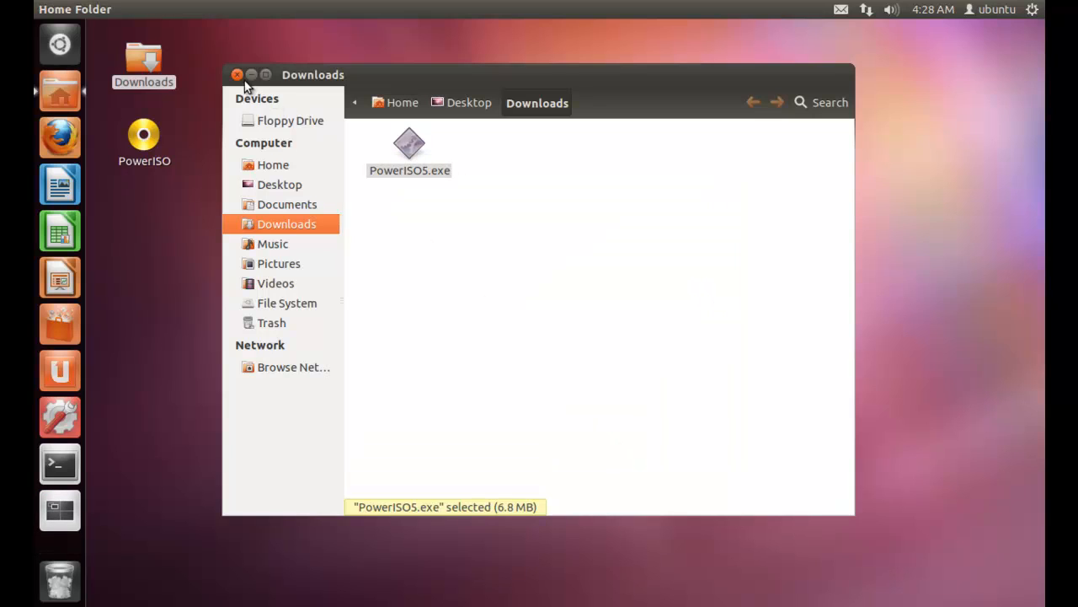
Close the Downloads window and select the new PowerISO shortcut on the desktop.
click(237, 75)
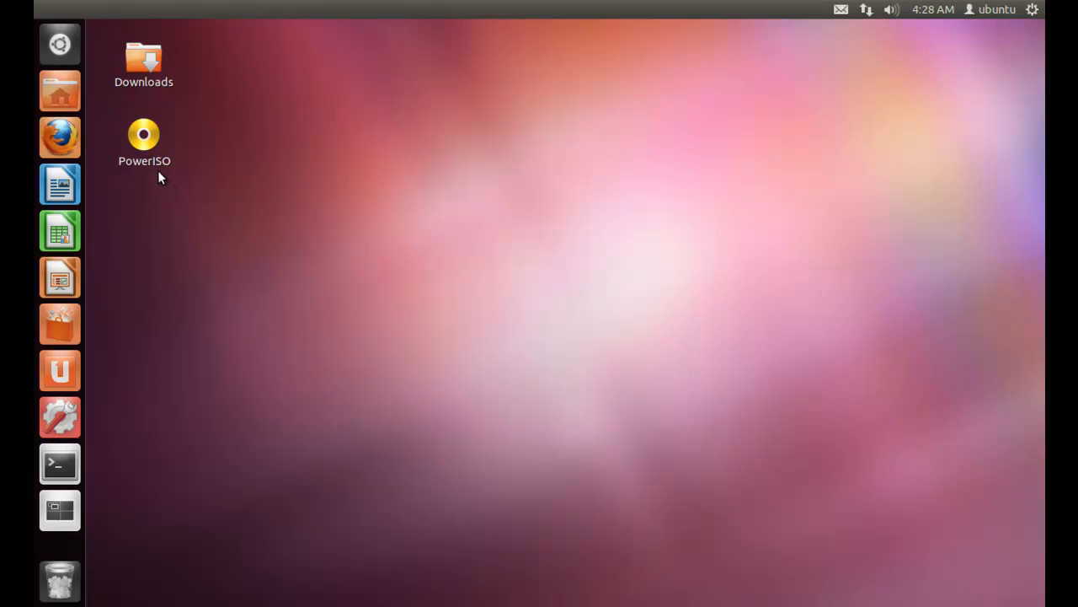
click(144, 139)
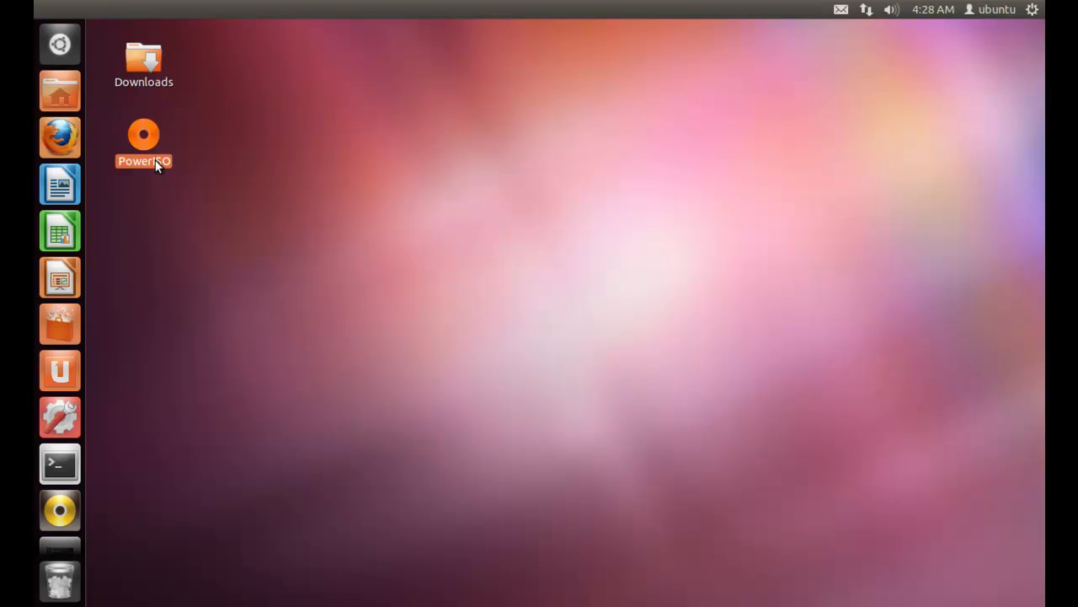
Launch PowerISO, continue unregistered and cancel the Open dialog to reach the main window.
double_click(143, 135)
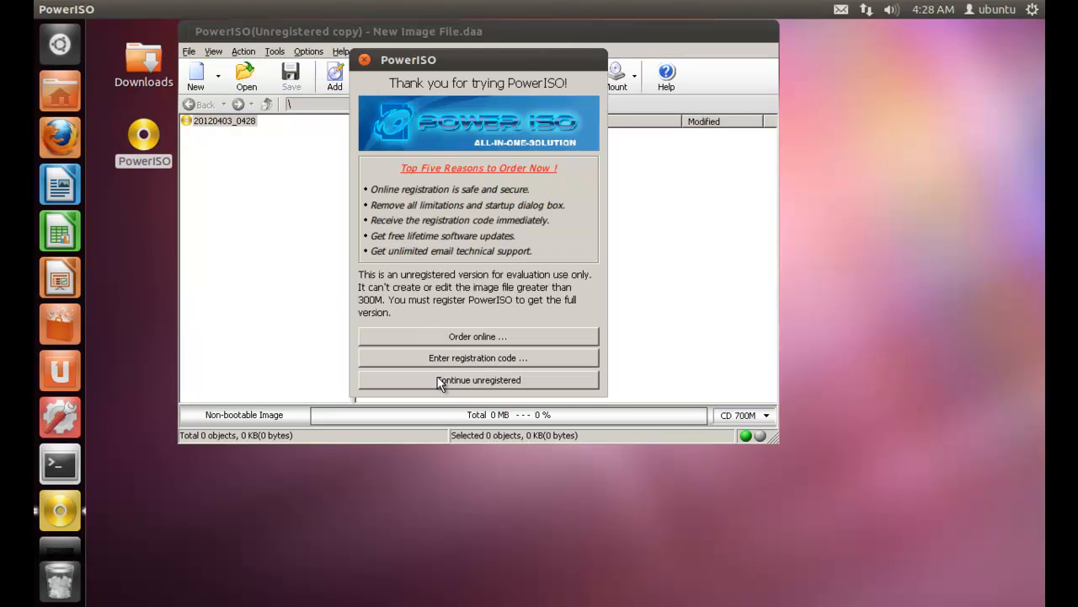
click(477, 380)
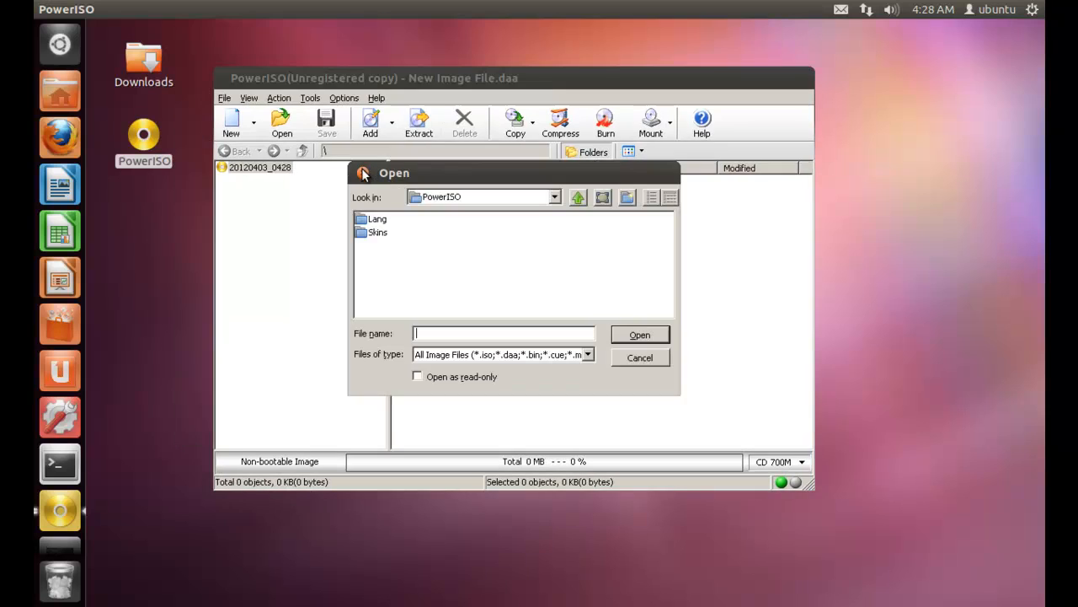
click(640, 357)
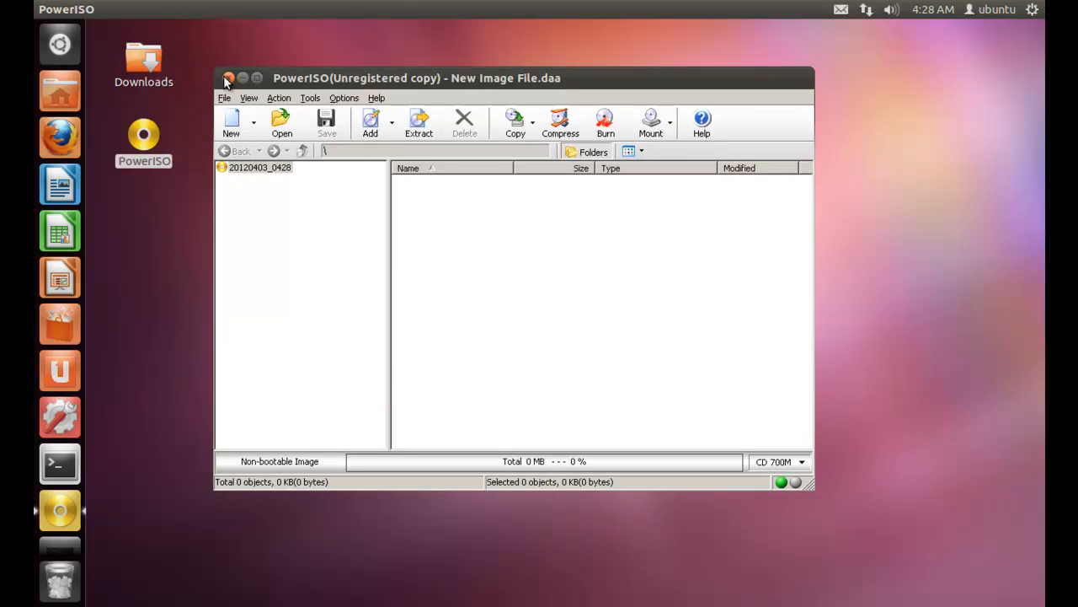